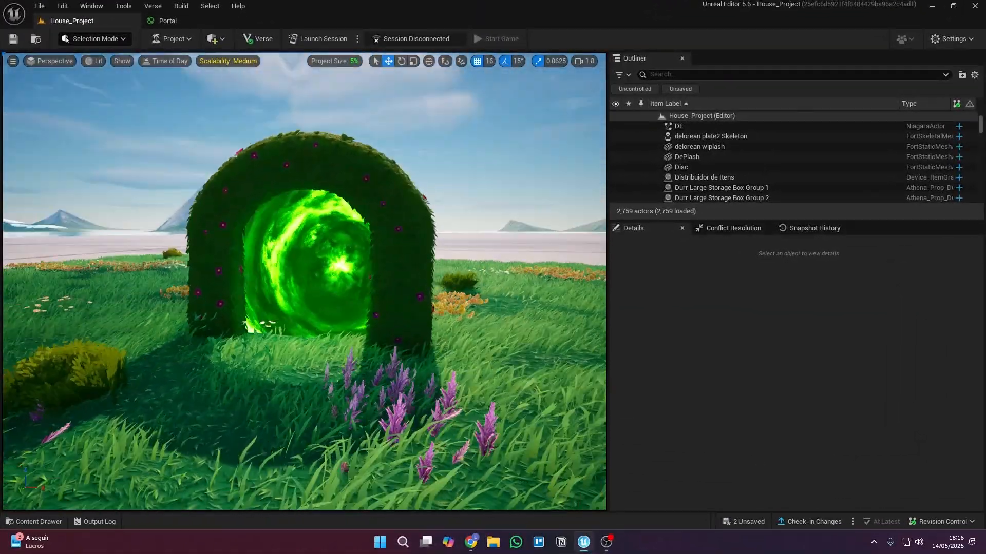
- Show the Tests/Portal_Parallax folder and bring up the asset-creation options
left_click(34, 521)
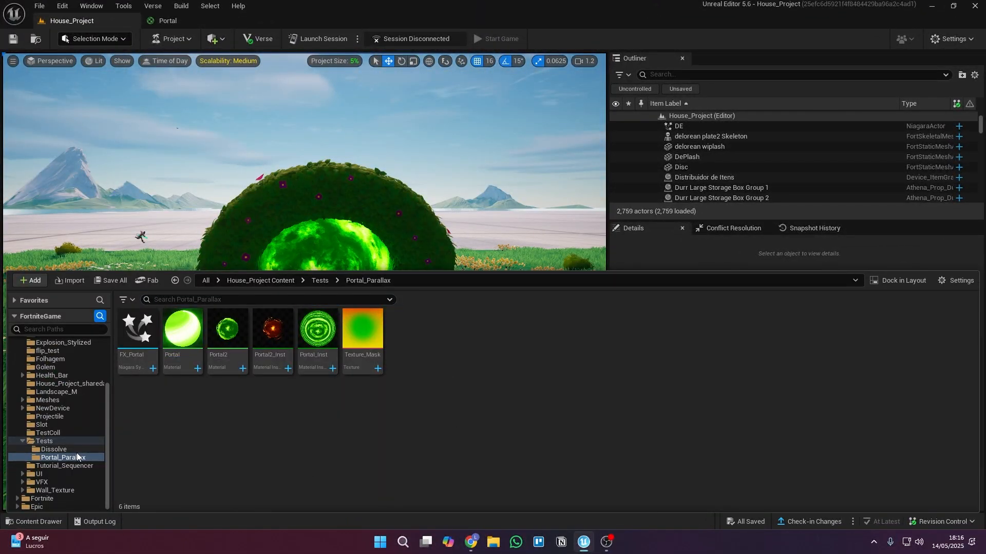
left_click(28, 280)
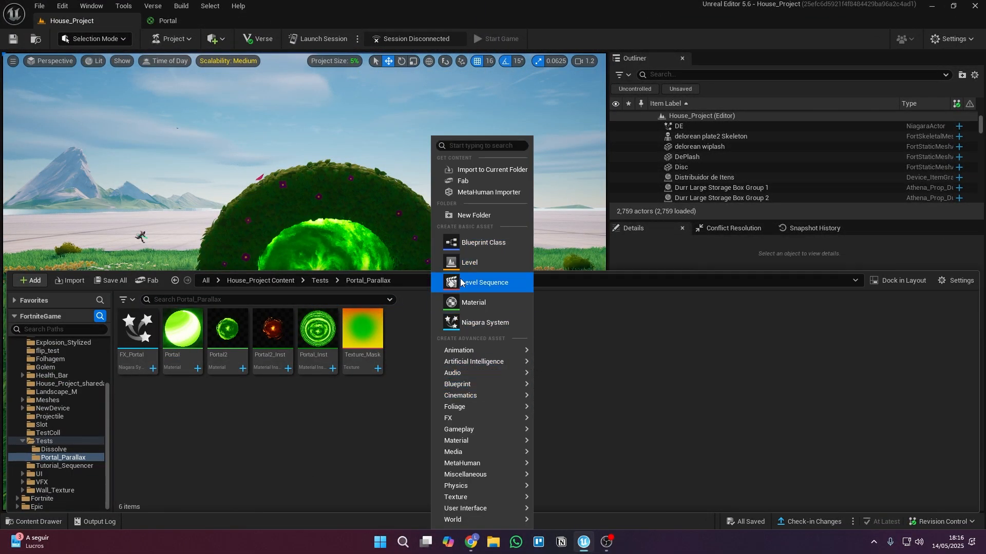
mouse_move(484, 322)
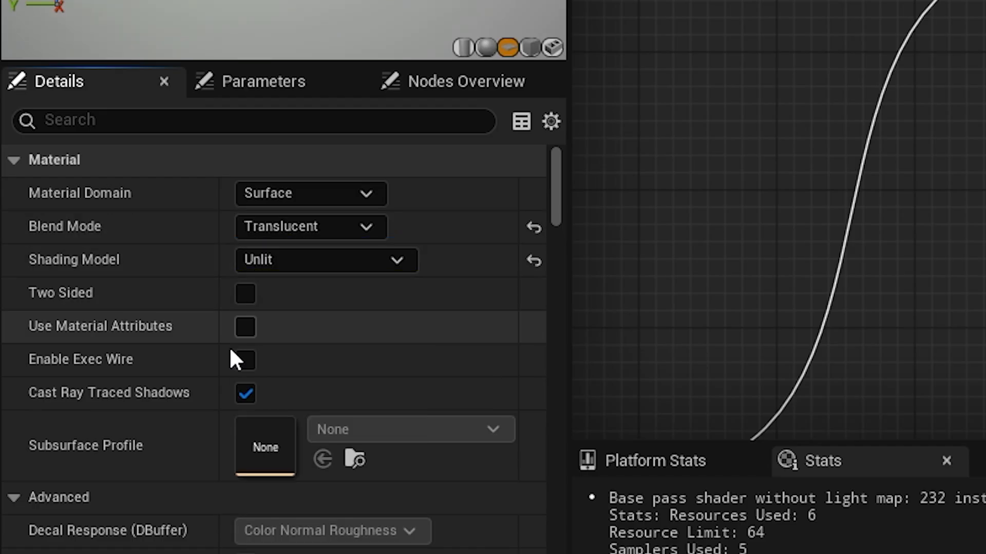
- Add Texture_Mask to the Portal graph and delete the extra Texture Sample node
scroll("down", 3)
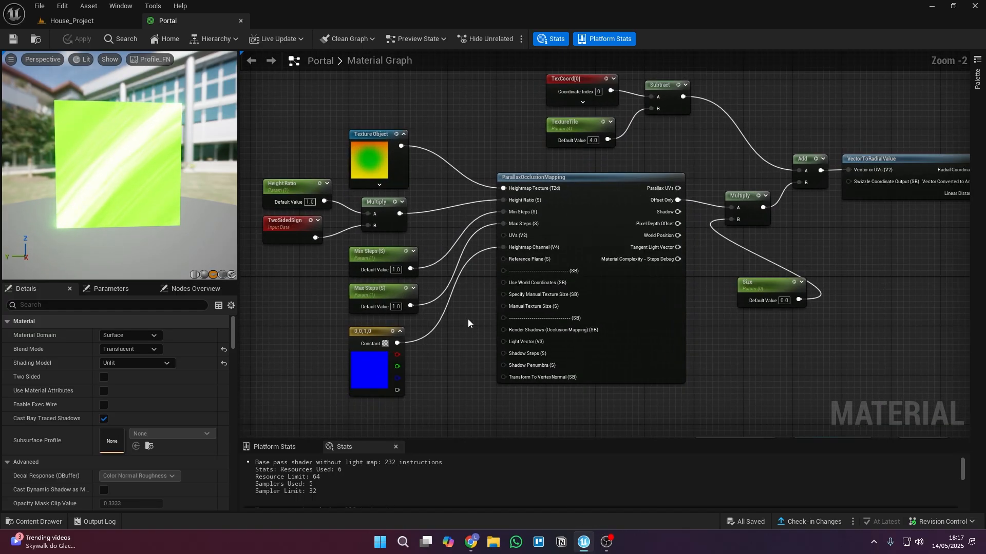
left_click(34, 526)
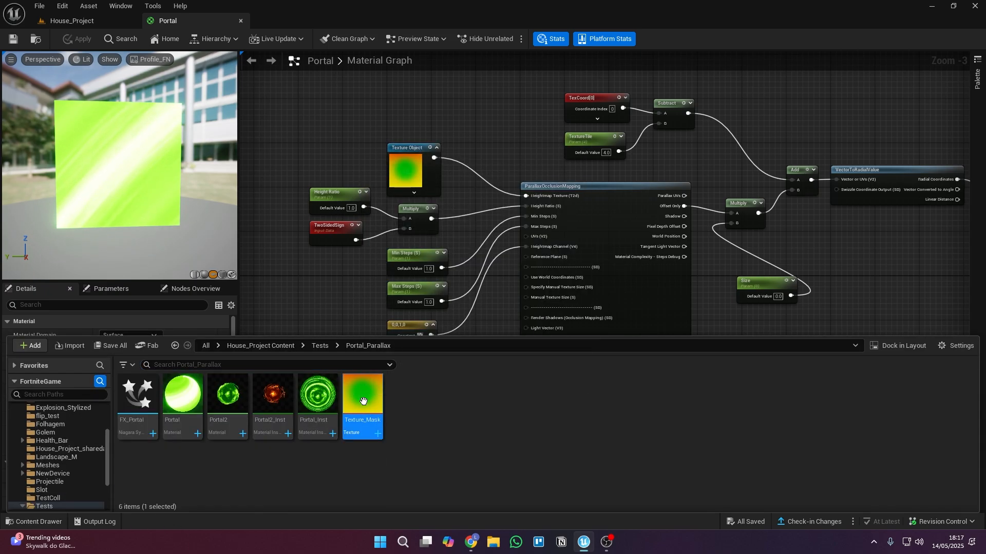
right_click(308, 157)
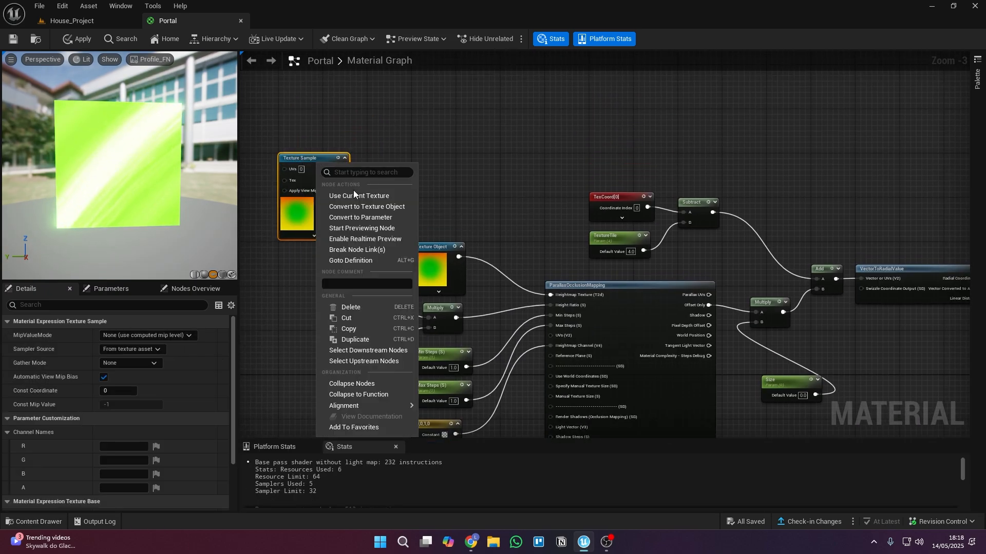
left_click(366, 206)
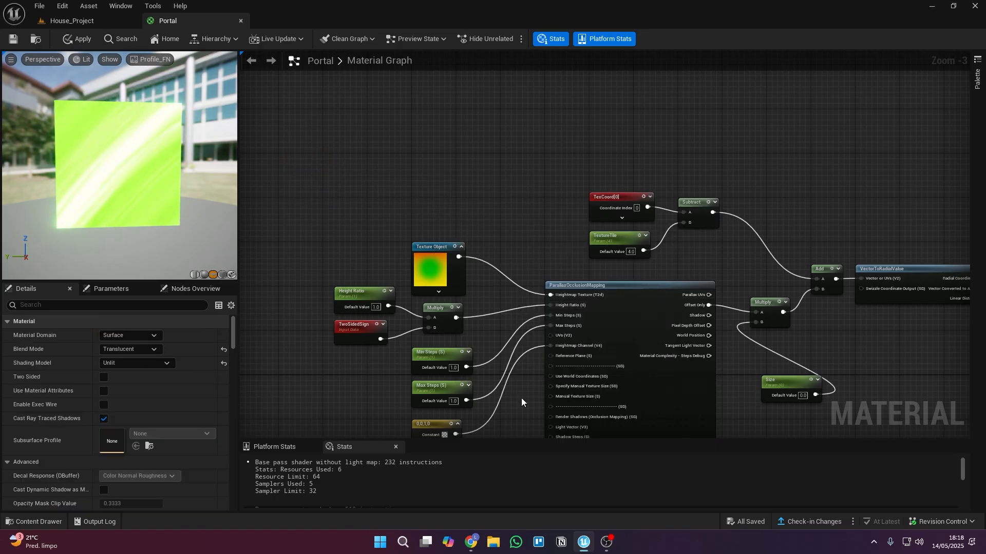
- Search the Fortnite content folder for 'Para' to find parallax occlusion mapping
left_click(36, 525)
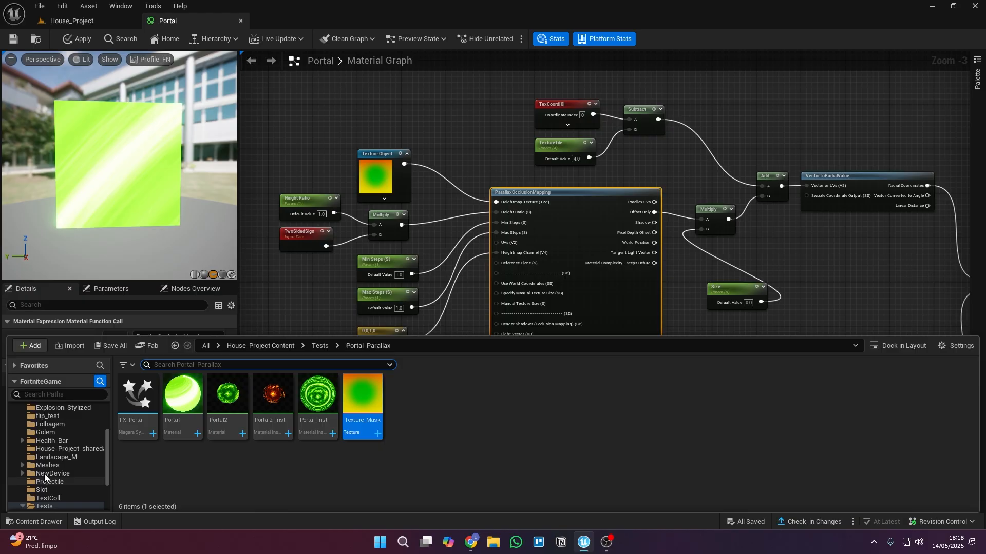
left_click(42, 425)
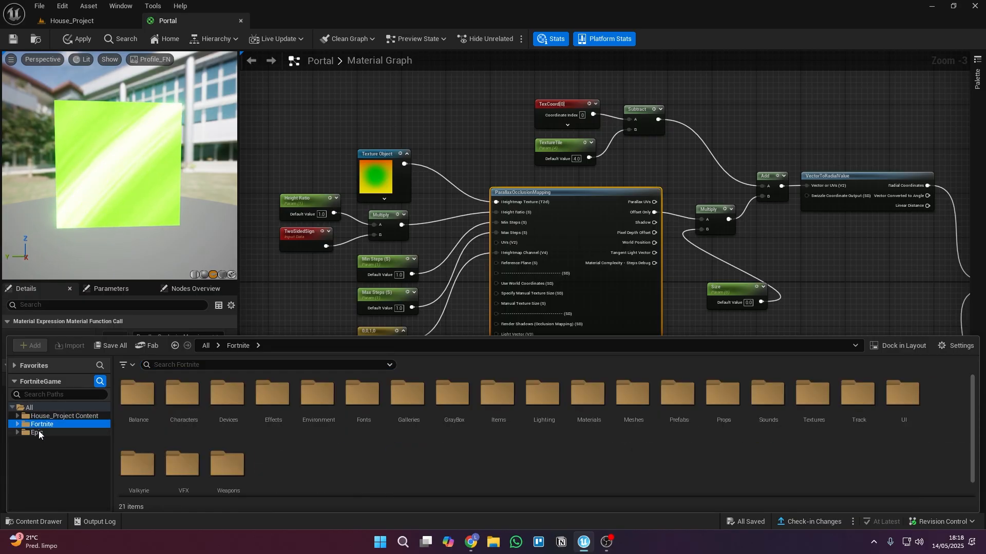
type("Para")
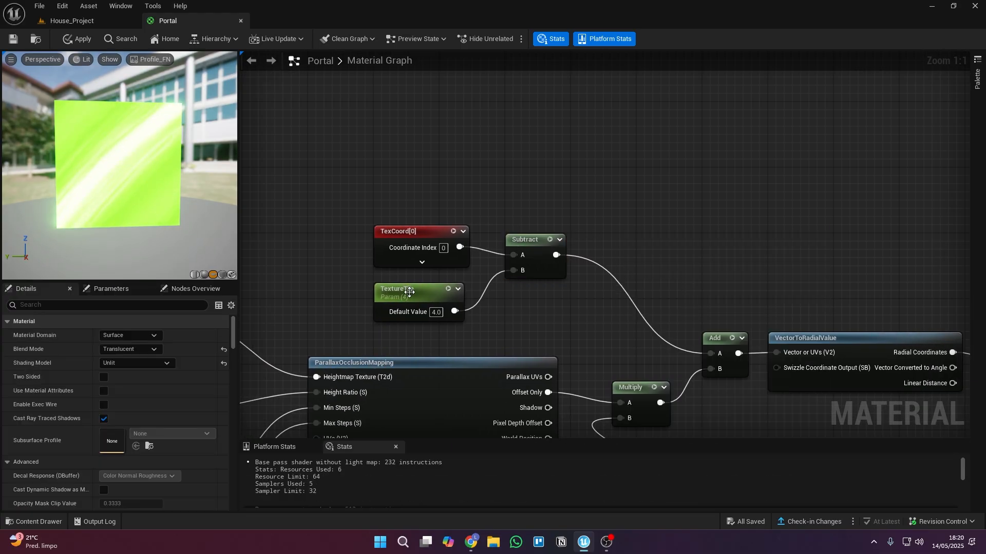
left_click(409, 230)
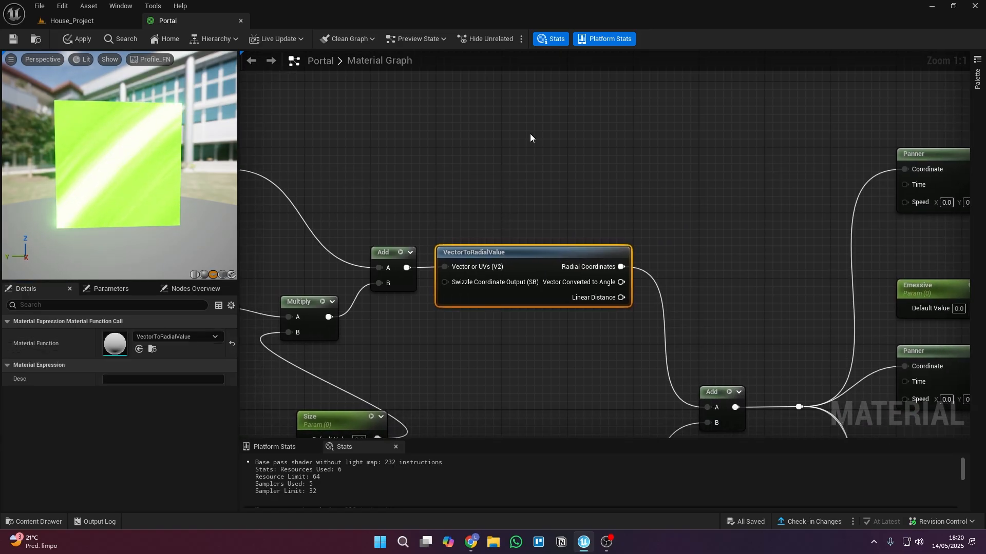
mouse_move(644, 324)
type("rd")
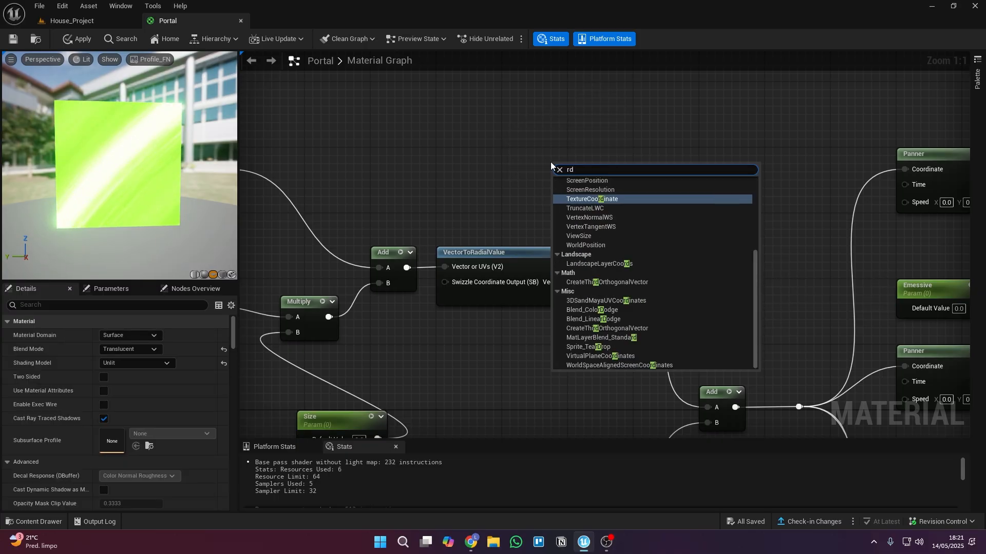
type("radial")
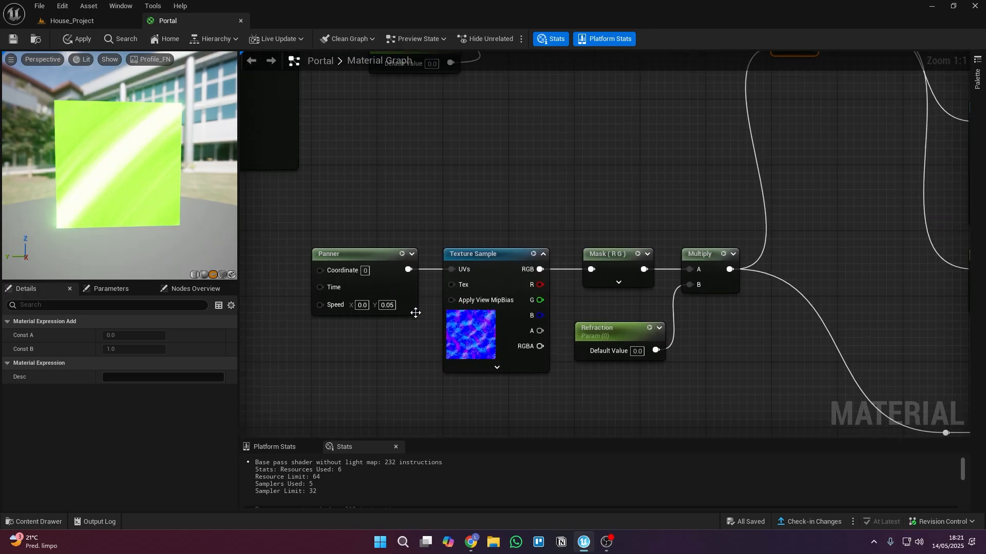
- Check the texture sample nodes' textures, searching 'normal', then open galaxy_offset in the Texture Editor
left_click(493, 253)
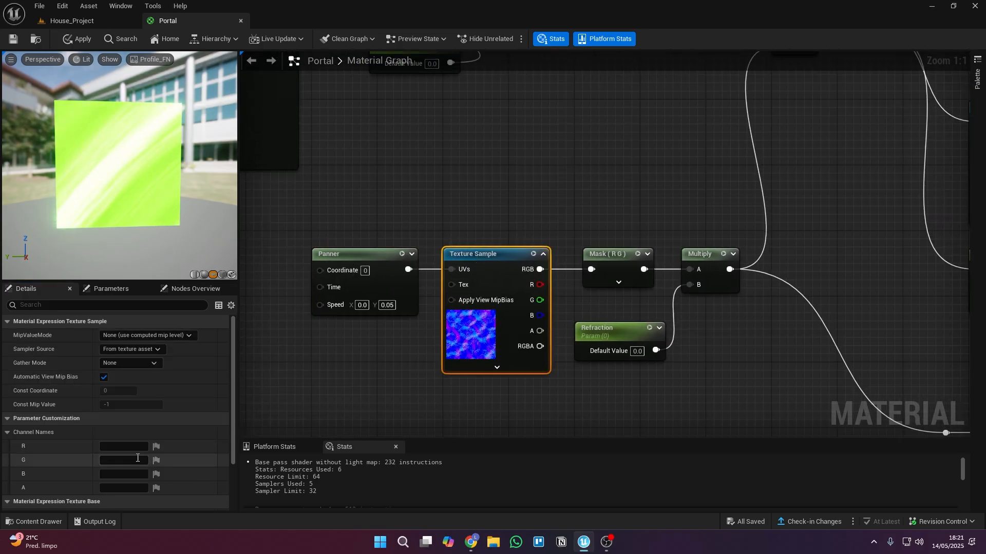
left_click(173, 434)
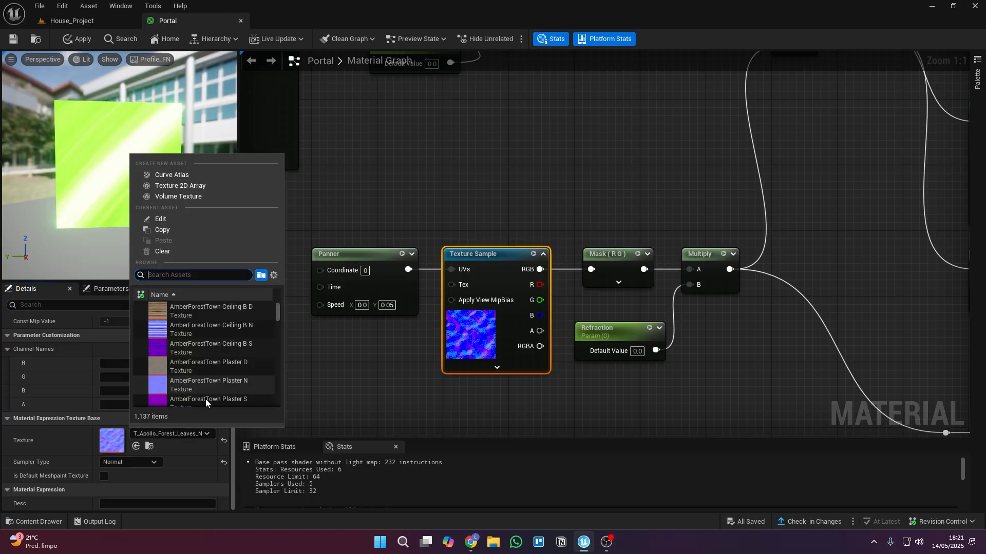
type("normal")
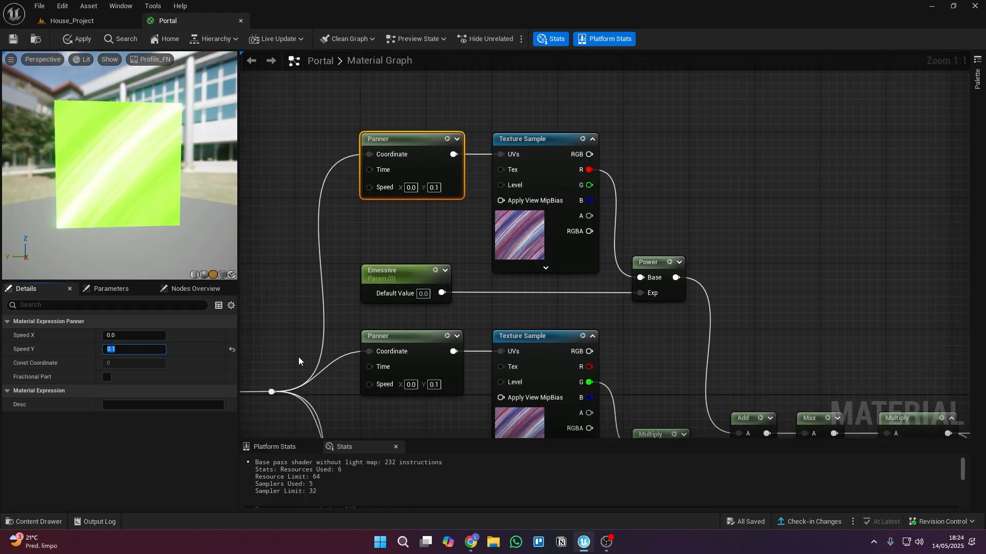
left_click(522, 138)
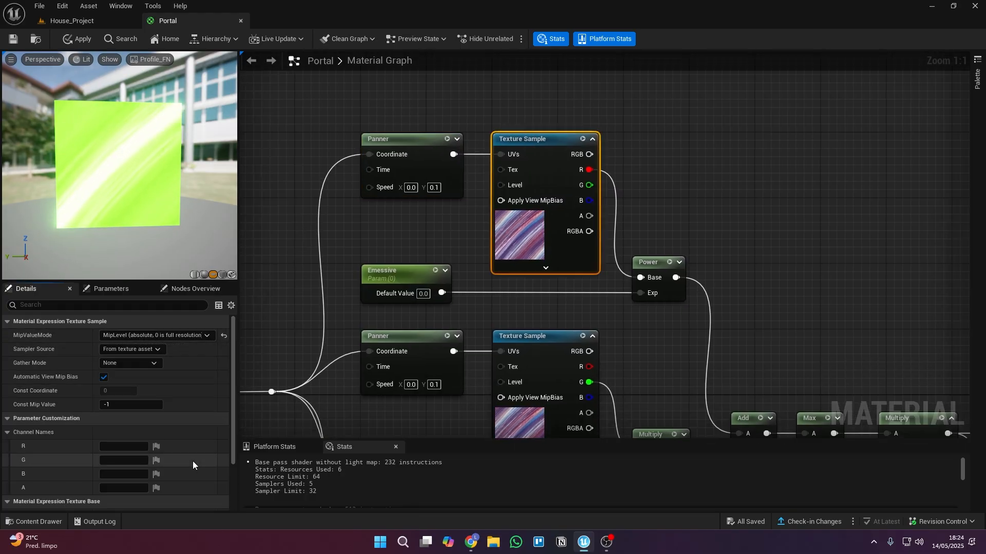
left_click(69, 20)
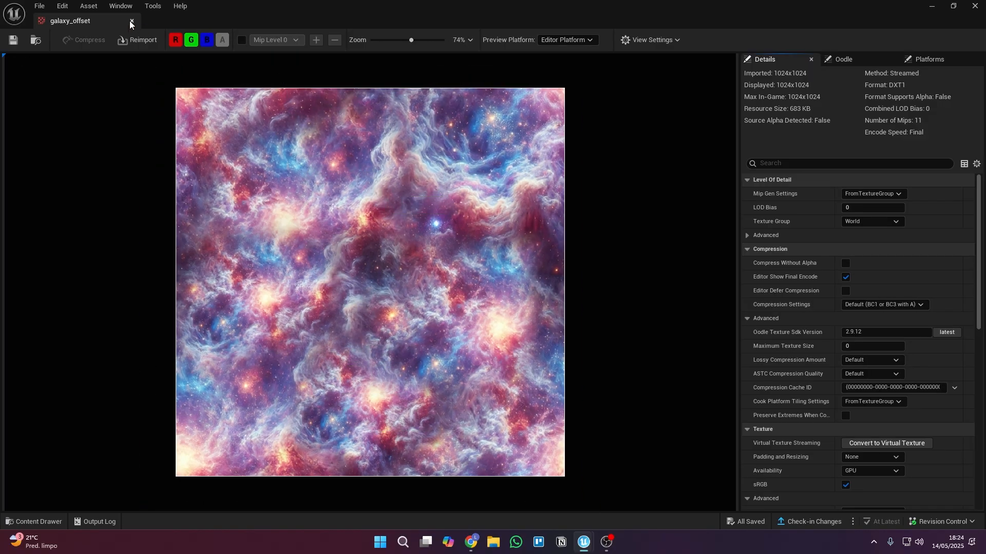
left_click(168, 21)
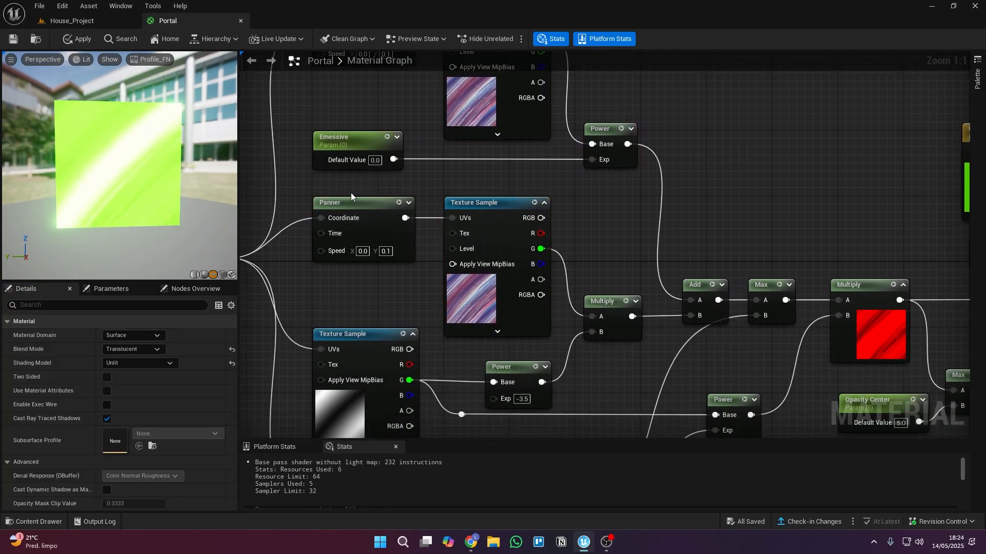
scroll("down", 3)
type("texture")
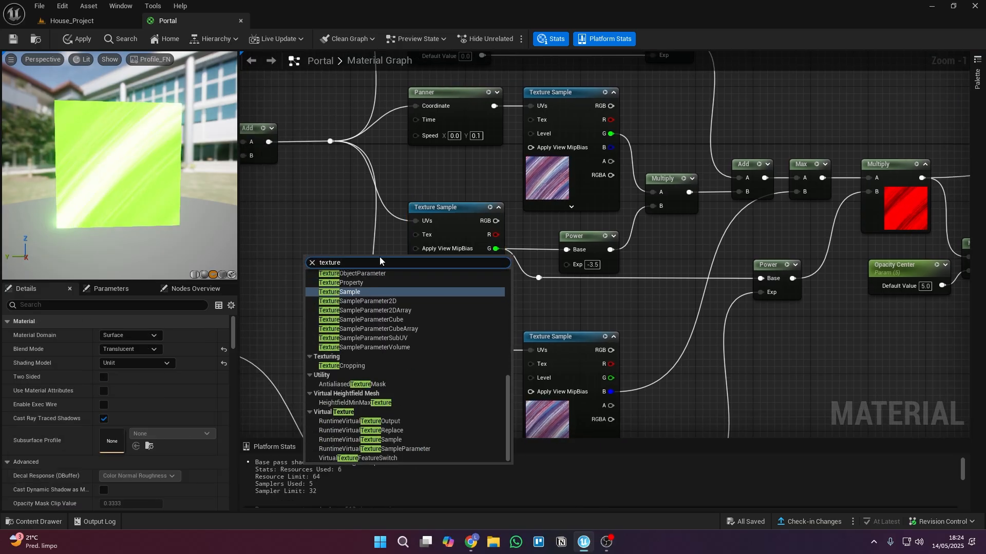
left_click(343, 292)
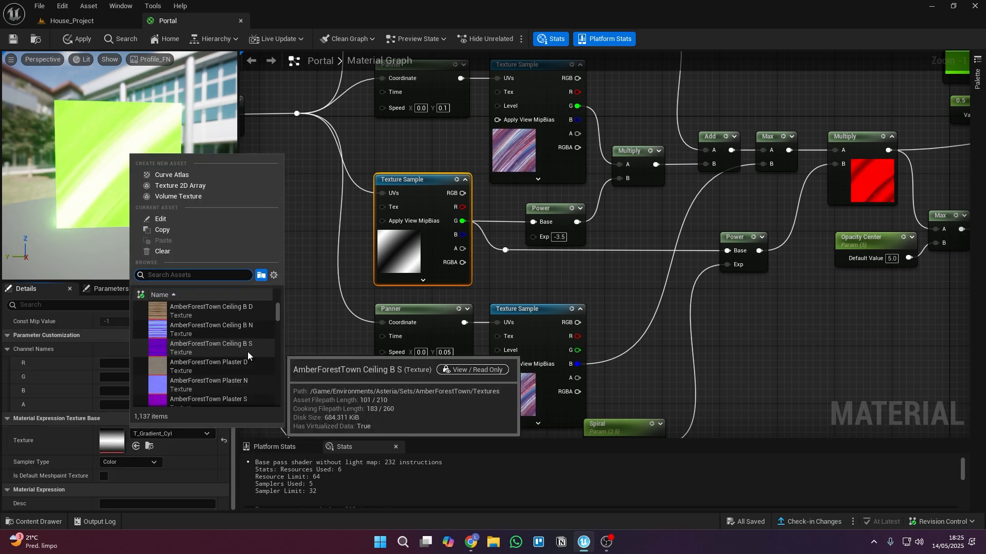
type("Gradien")
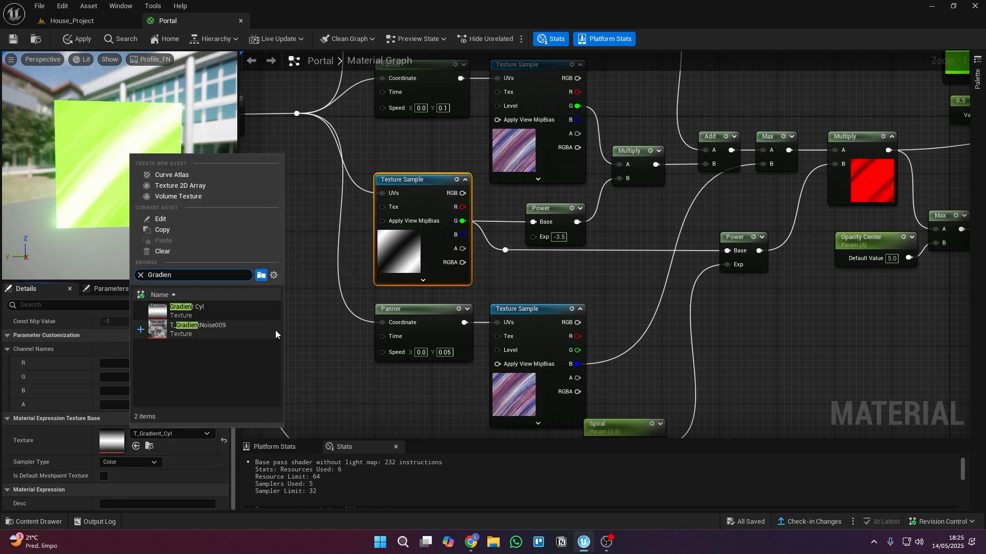
left_click(552, 224)
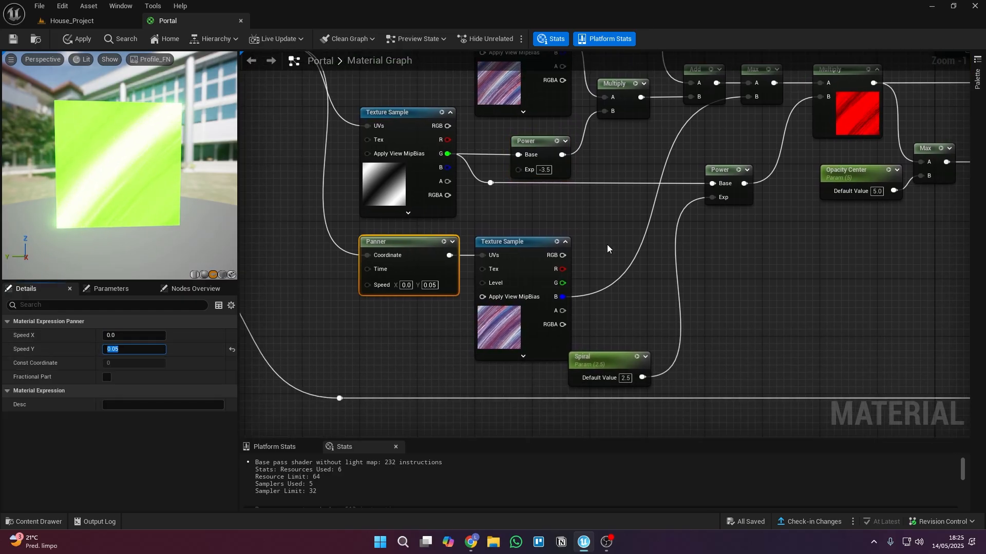
left_click(603, 359)
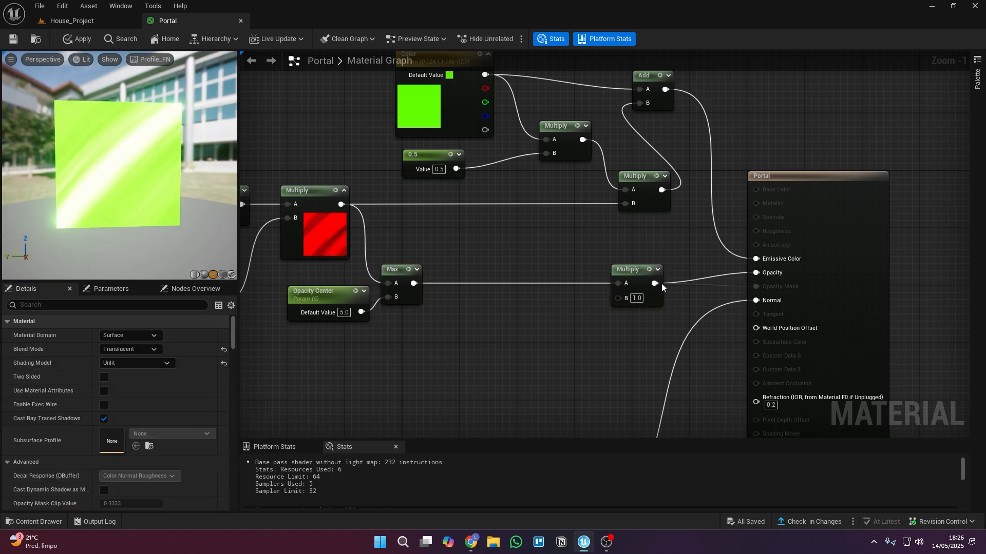
- Dismiss the black constant's Color Picker and close the Portal material editor
scroll("down", 3)
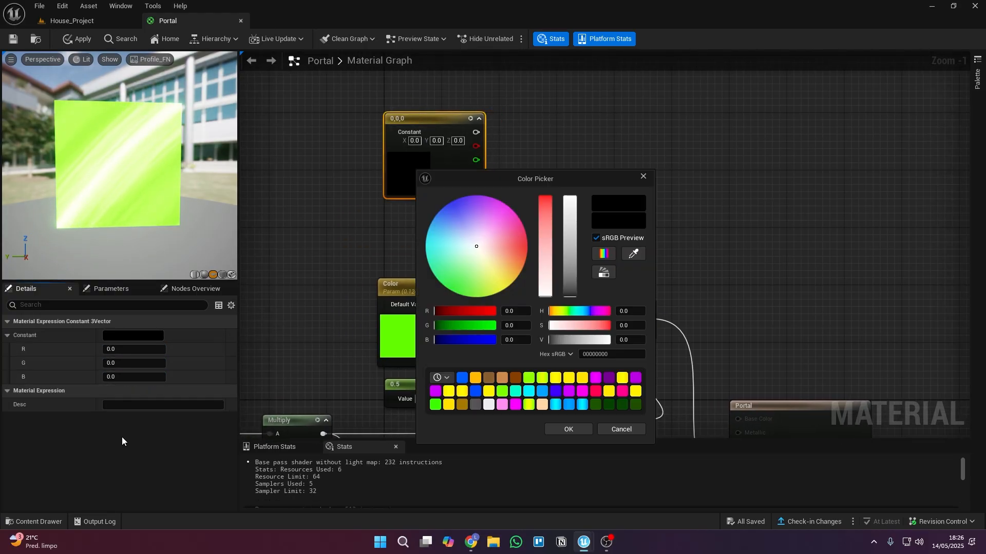
left_click(567, 429)
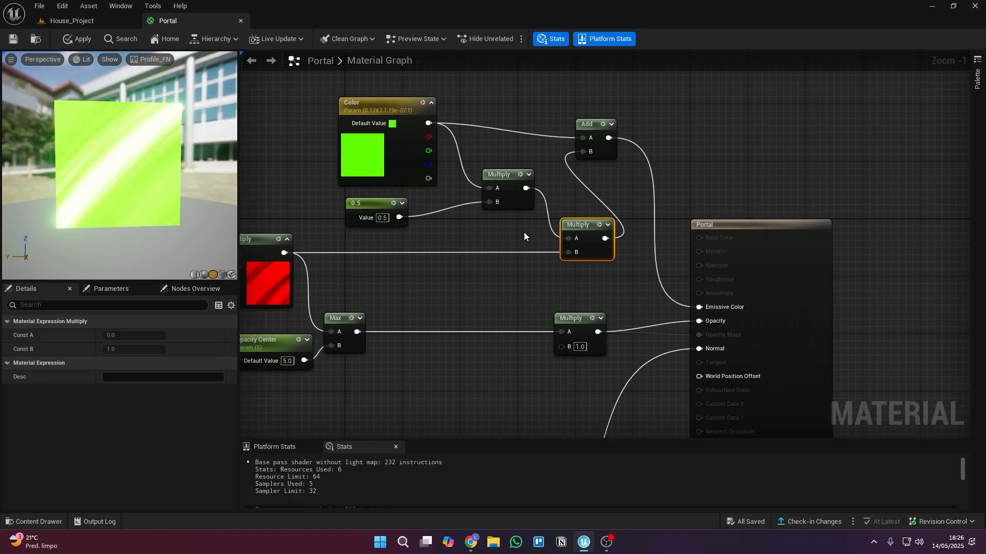
left_click(240, 20)
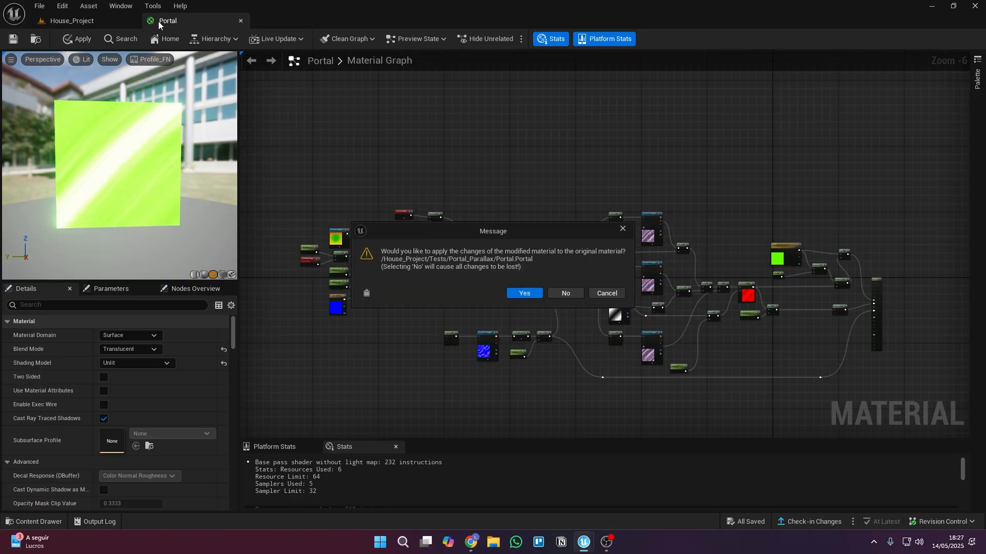
- Answer the apply-changes prompt, return to the level, and open Portal_Inst from the Content Browser
left_click(524, 293)
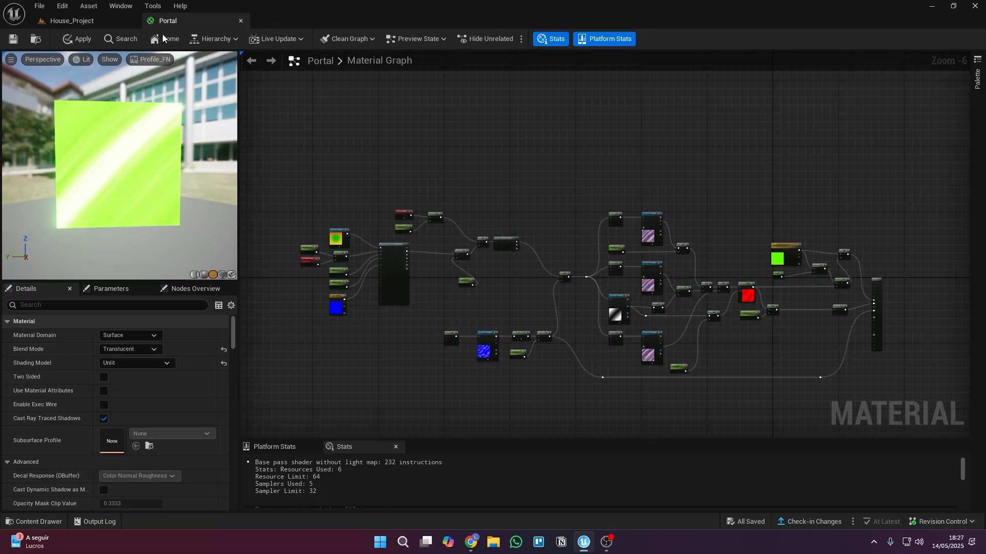
left_click(69, 20)
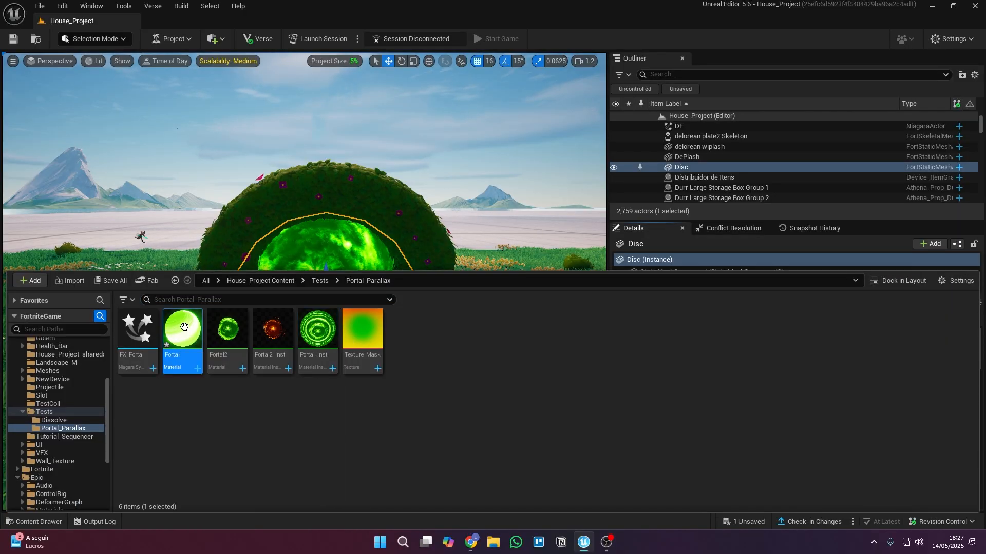
right_click(182, 328)
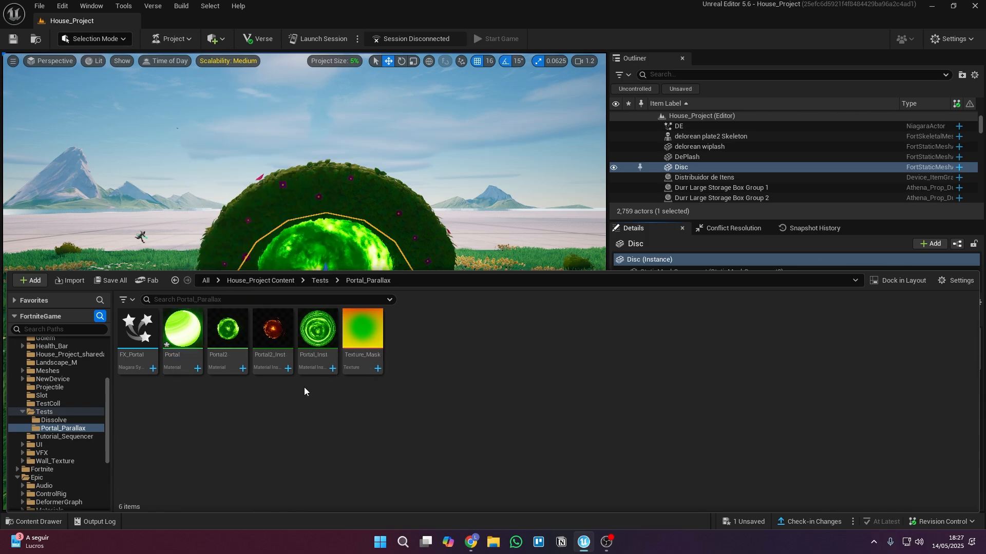
left_click(317, 329)
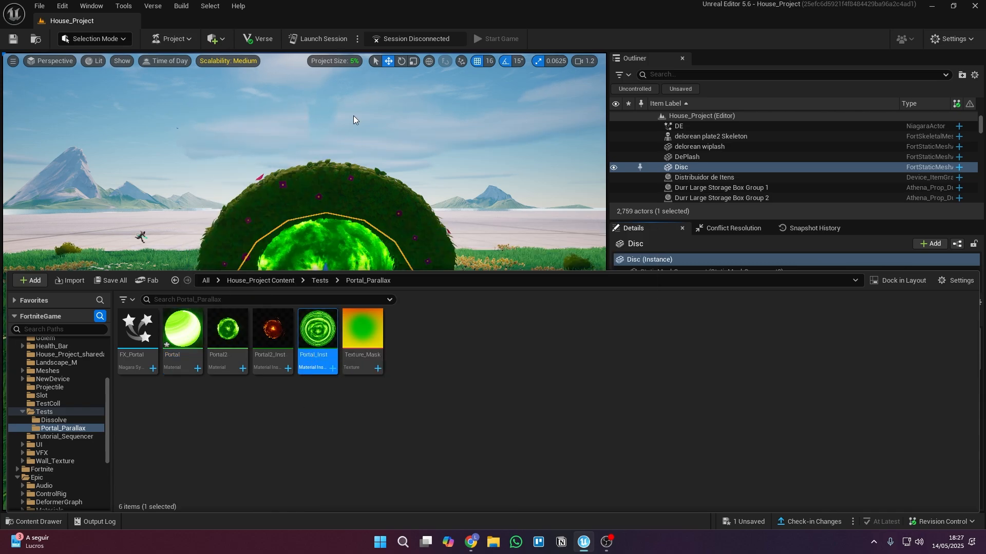
double_click(317, 328)
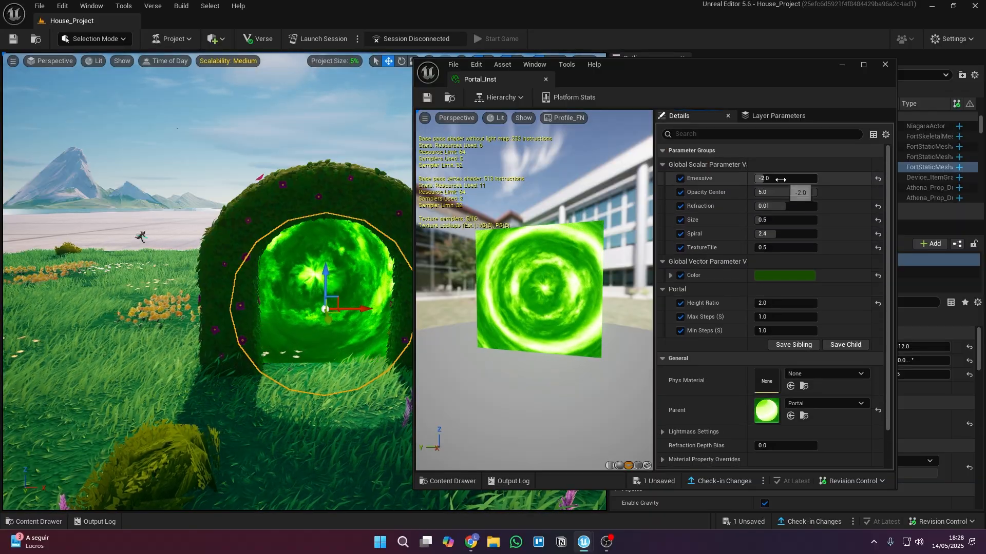
- Enter new Portal_Inst Spiral and Size values (0.839999, 0.0), then close the instance editor
left_click(786, 233)
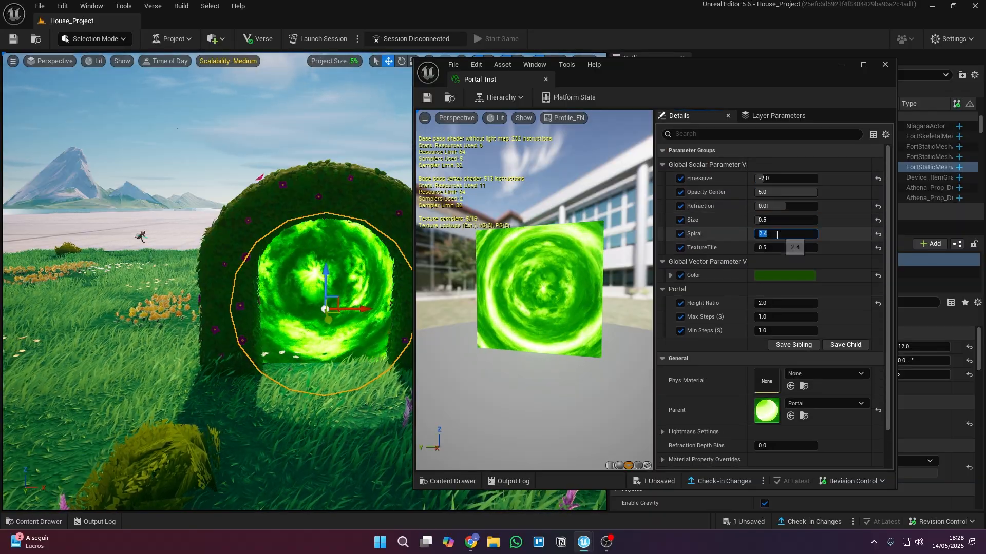
left_click(784, 275)
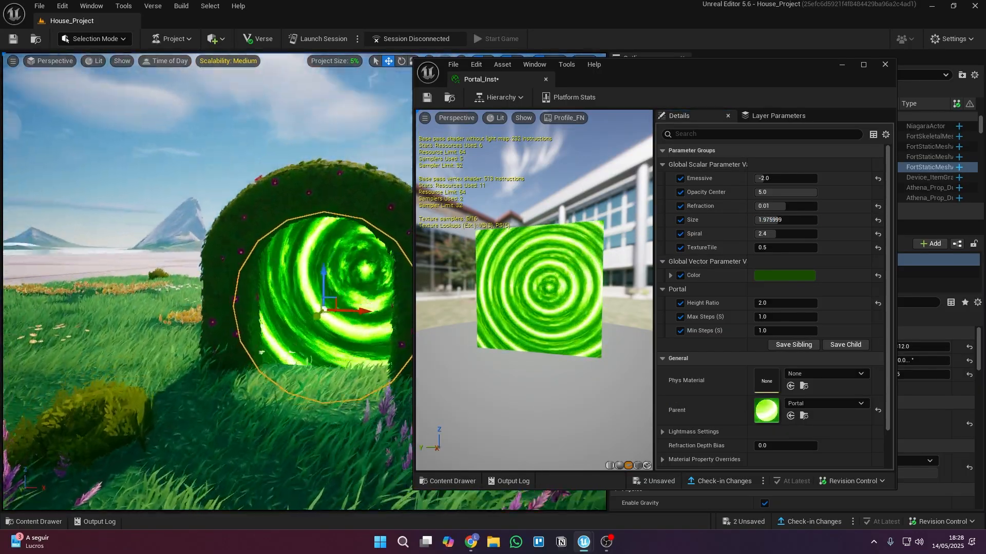
type("0.839999")
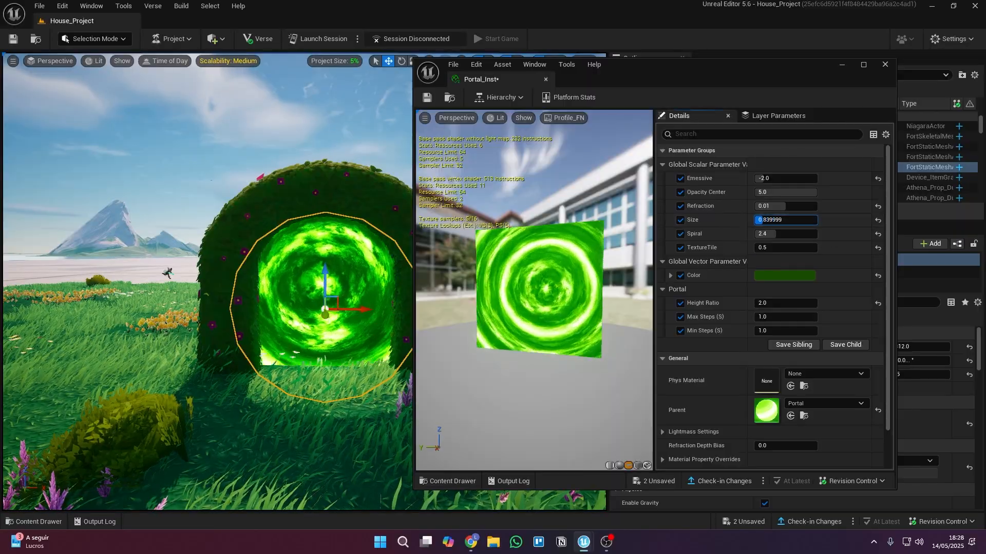
type("0.0")
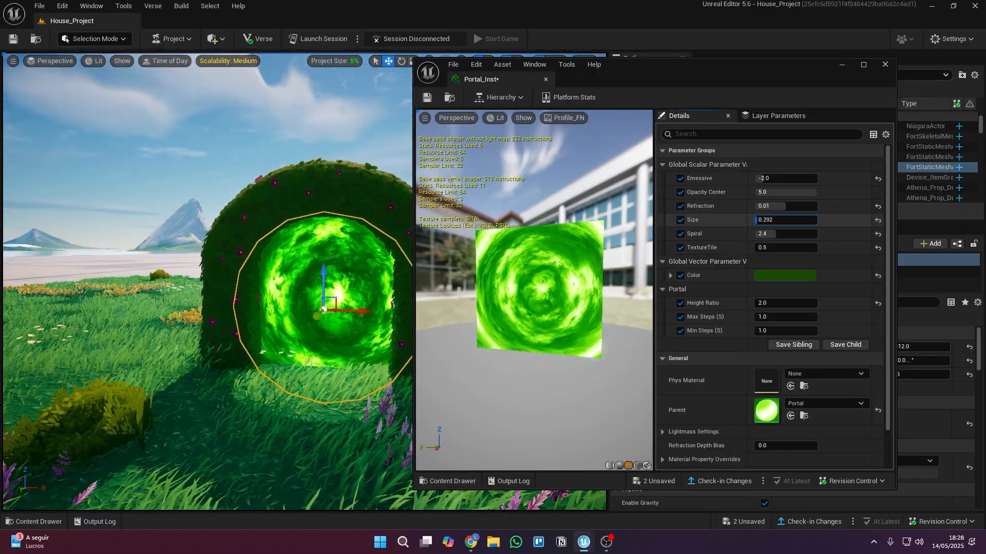
left_click(885, 64)
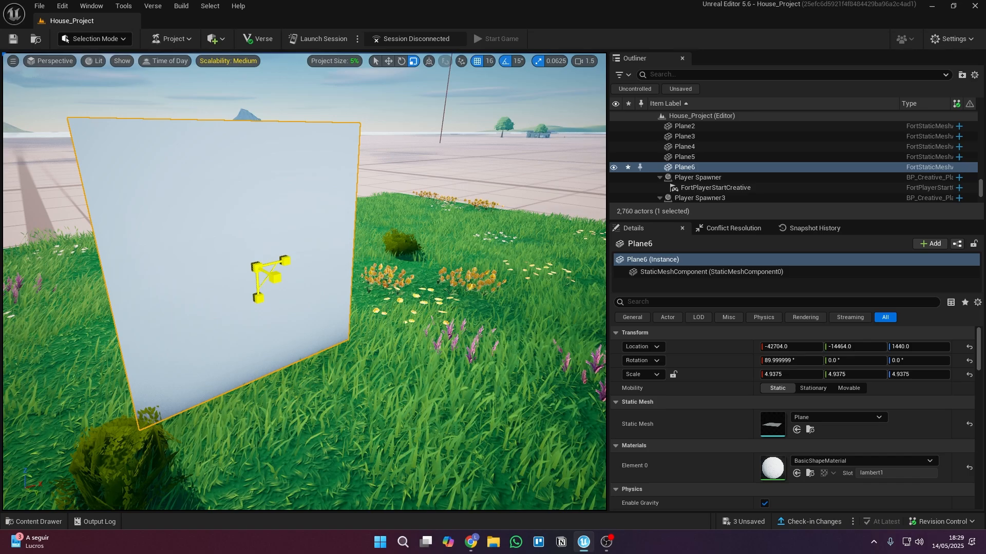
- Open Portal2_Inst and set the Density values to 0.608 and 1.496001
left_click(33, 521)
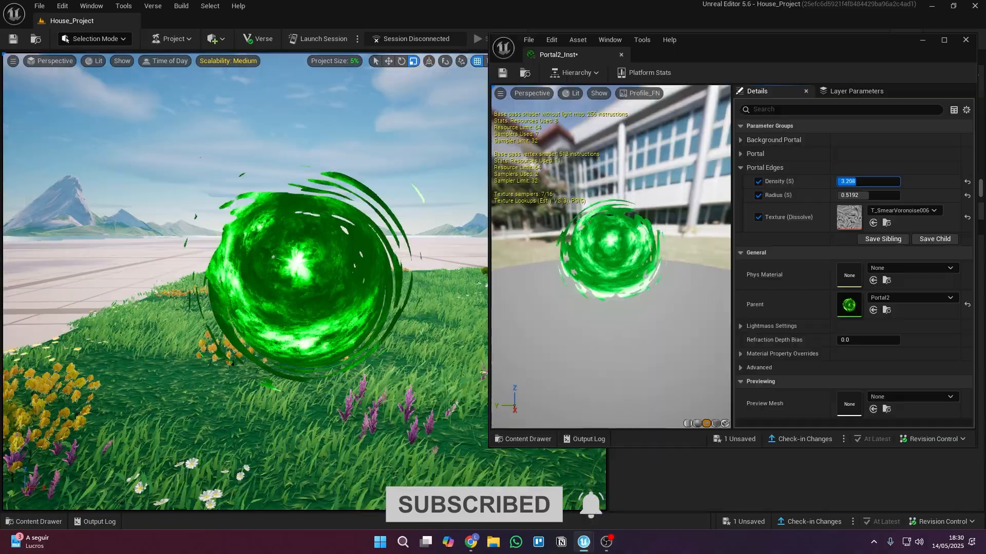
type("0.608")
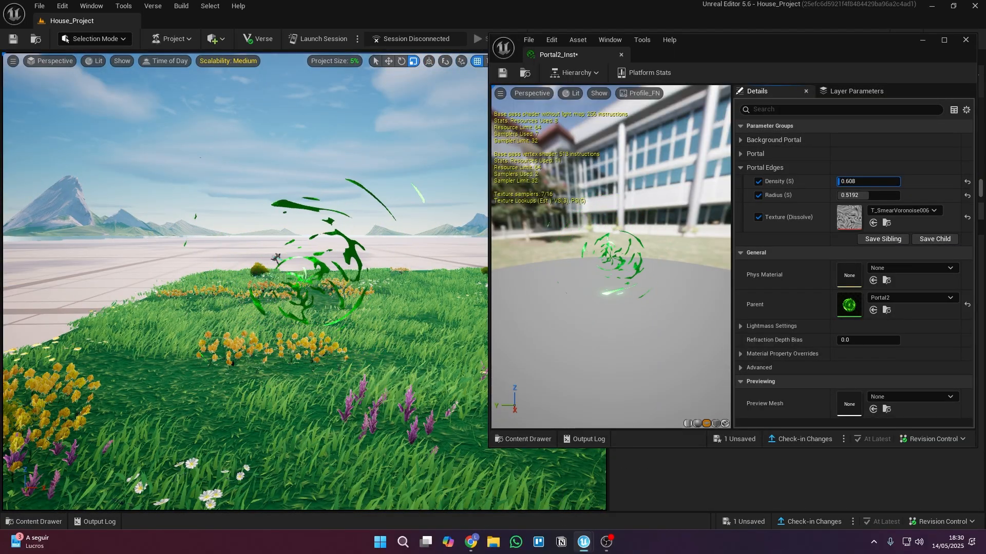
type("1.496001")
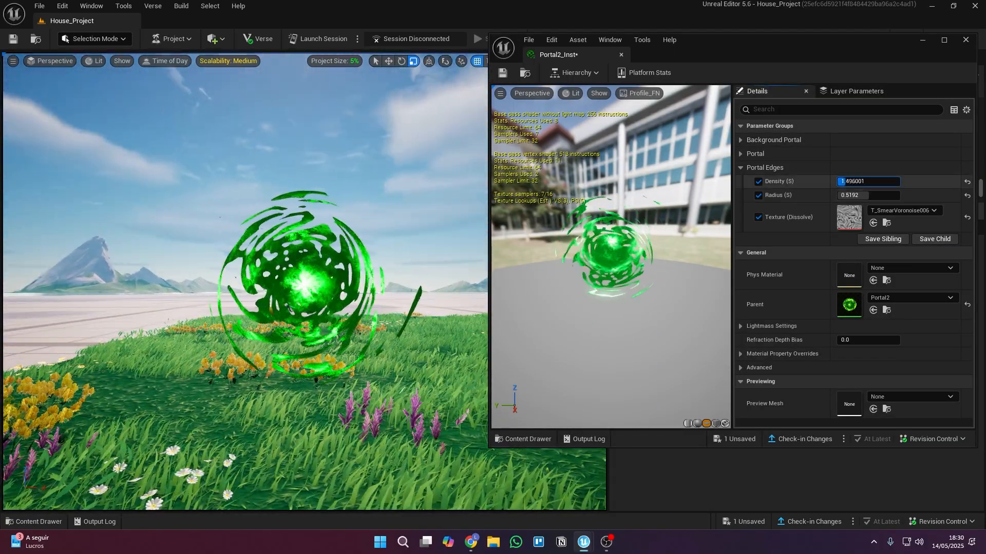
- Change the Portal group's Color to orange
left_click(741, 154)
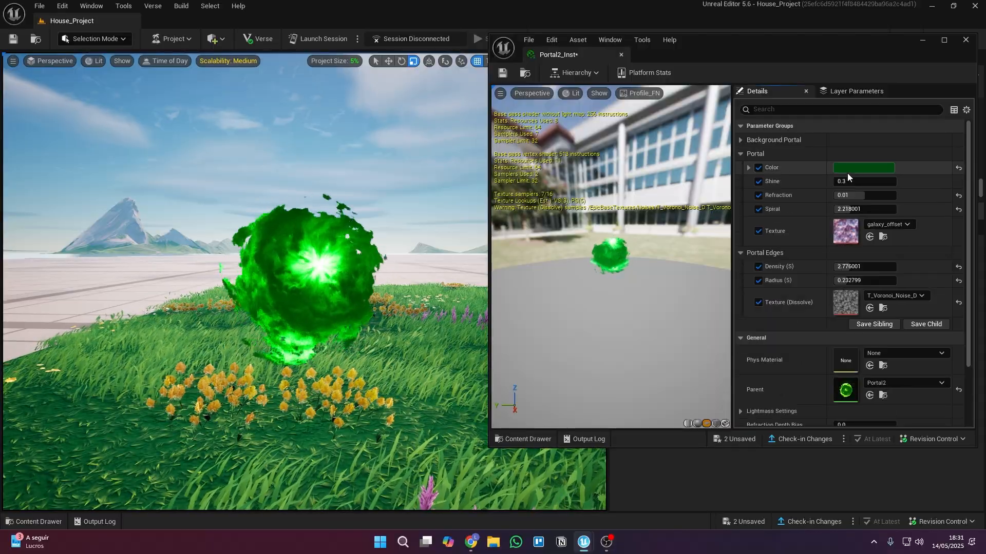
left_click(862, 168)
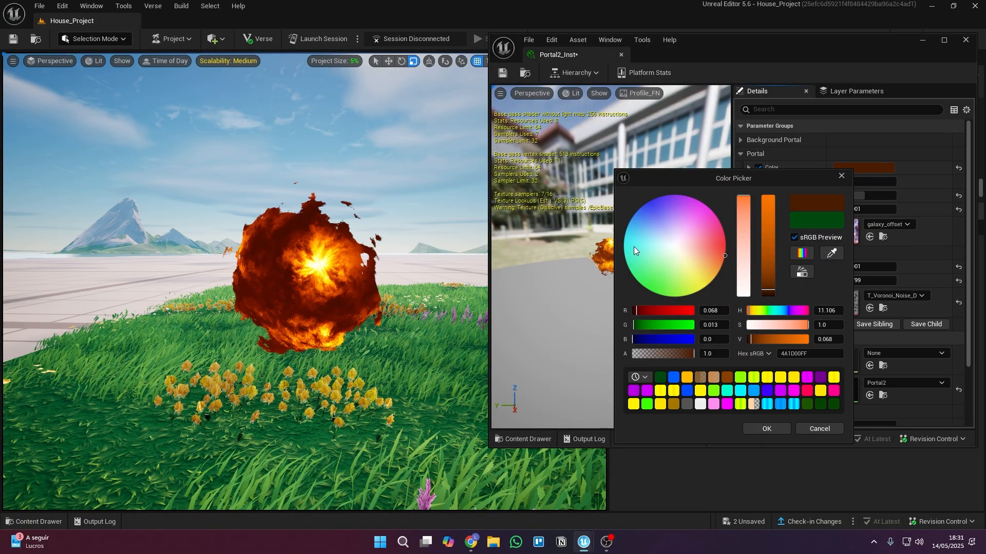
left_click(764, 428)
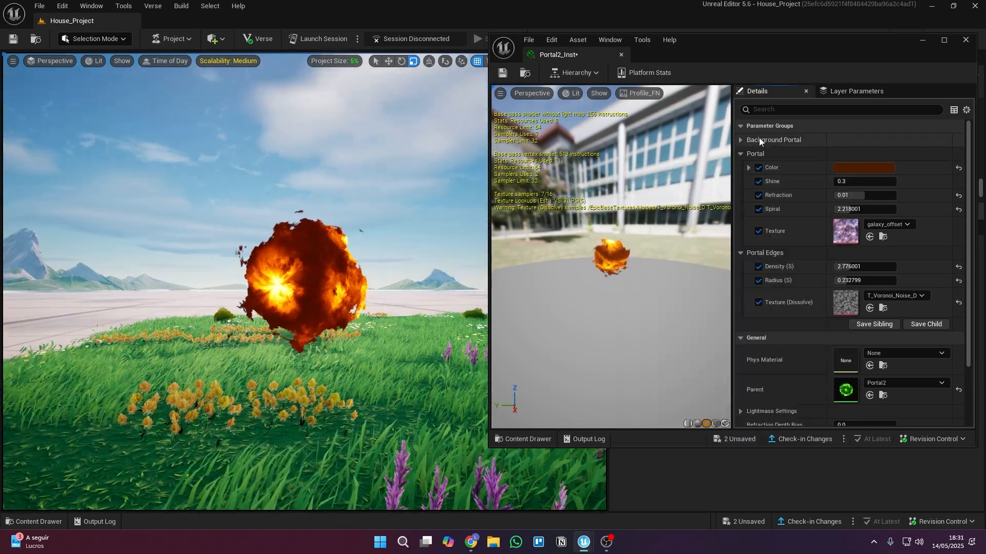